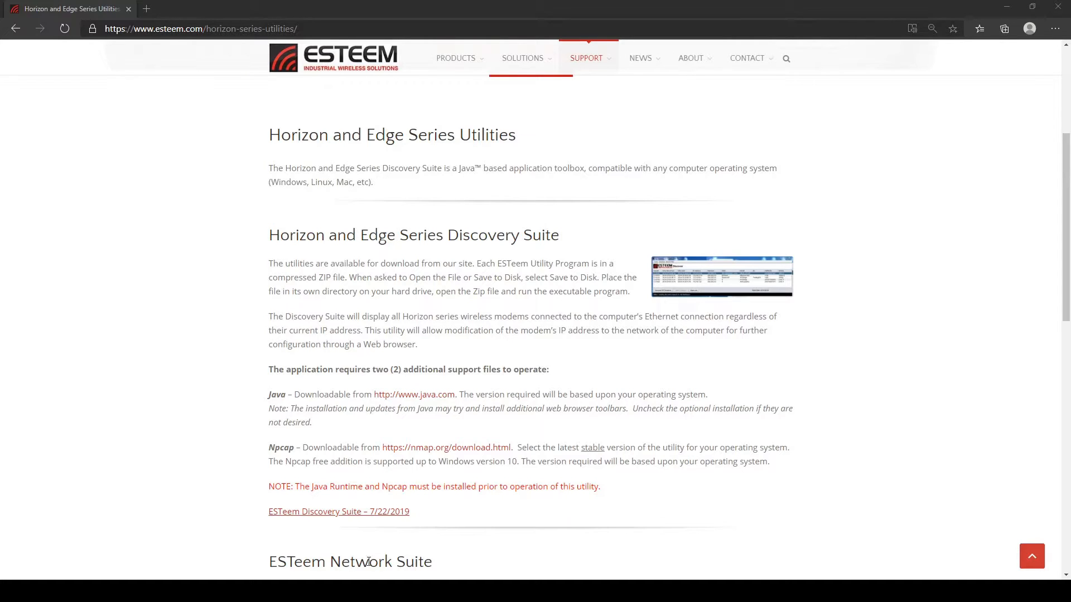
pyautogui.moveTo(369, 428)
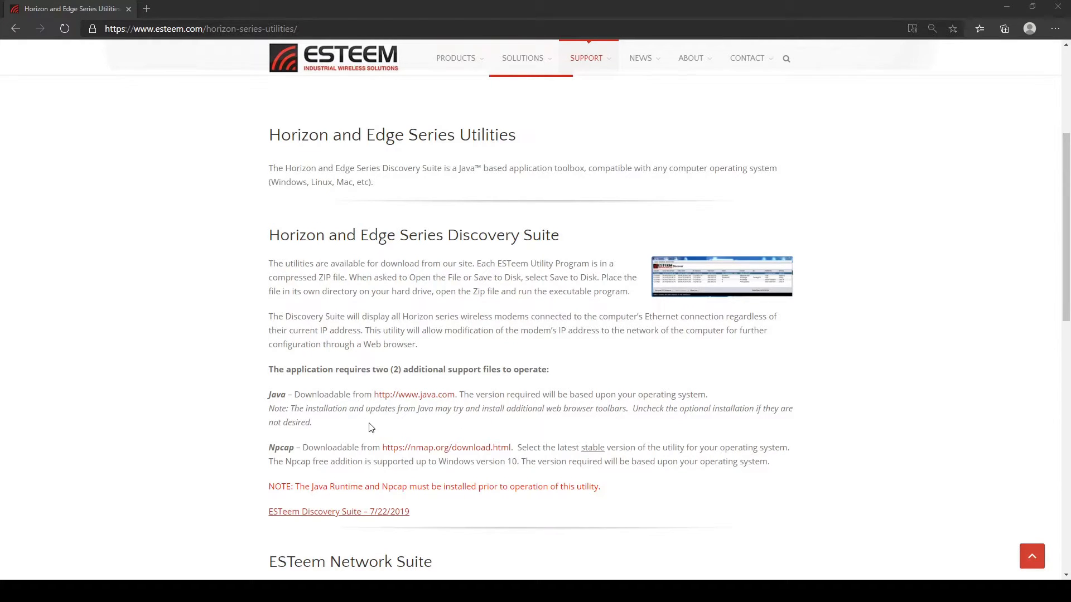
# - Download the Java 8 Update 261 installer from java.com
pyautogui.click(414, 394)
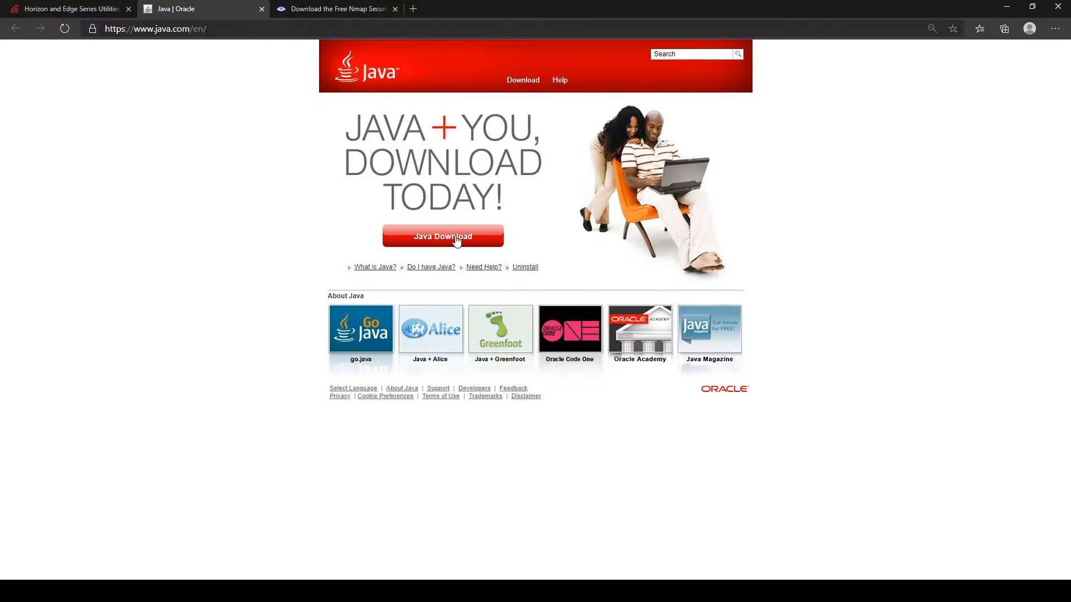
pyautogui.click(442, 237)
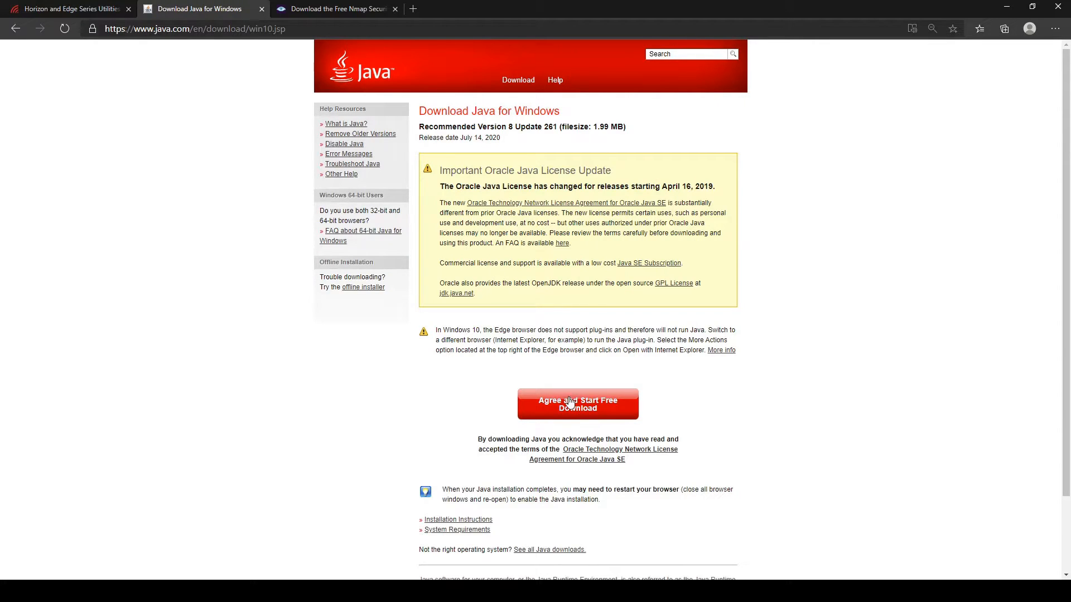
pyautogui.click(578, 404)
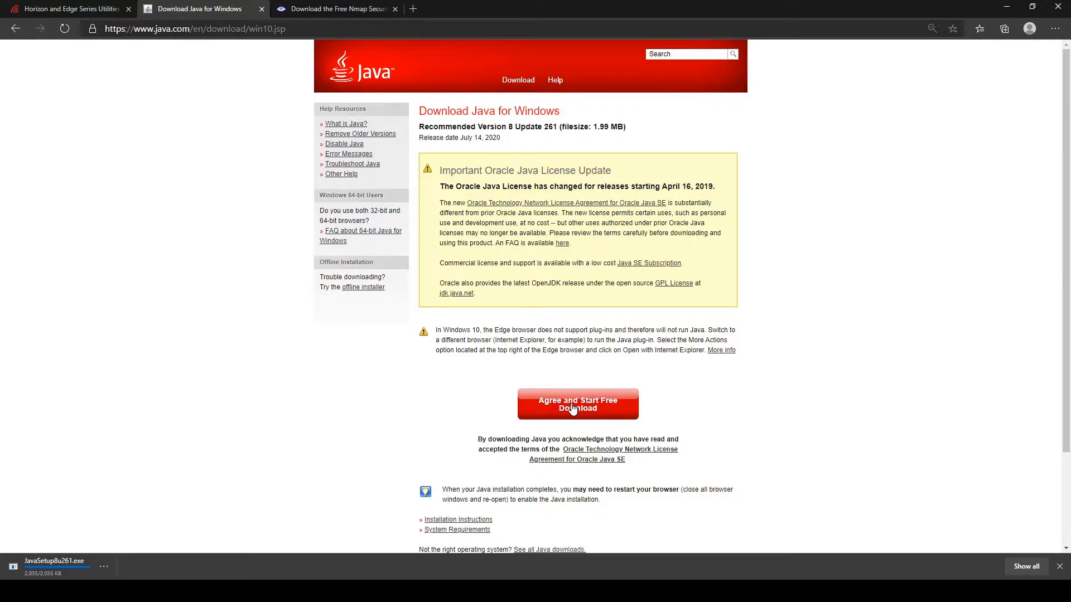
# - Download the Nmap 7.80 installer (nmap-7.80-setup.exe) from nmap.org
pyautogui.click(335, 9)
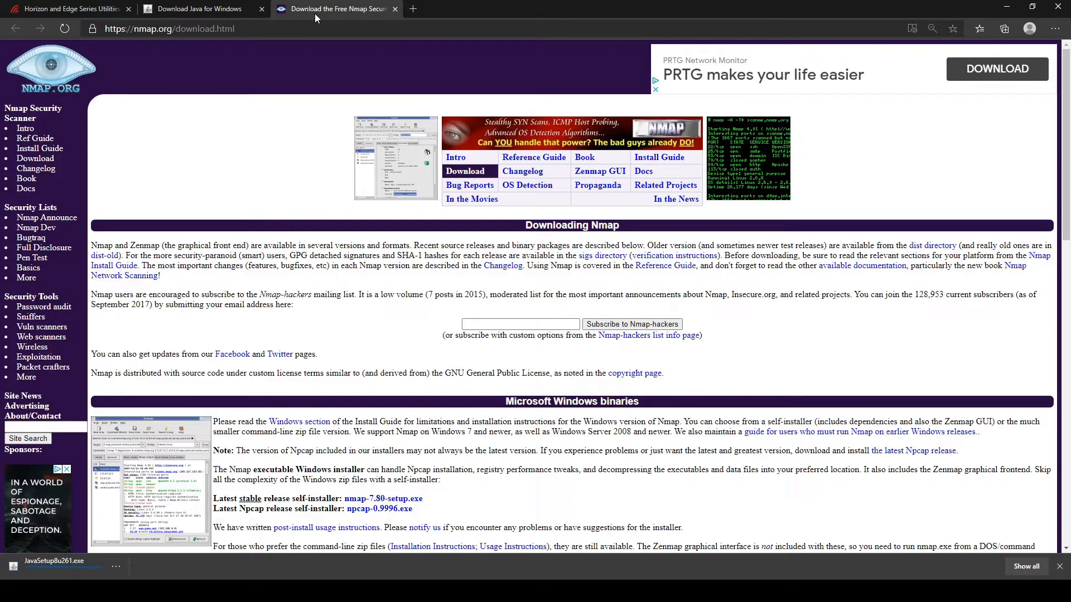
pyautogui.click(383, 499)
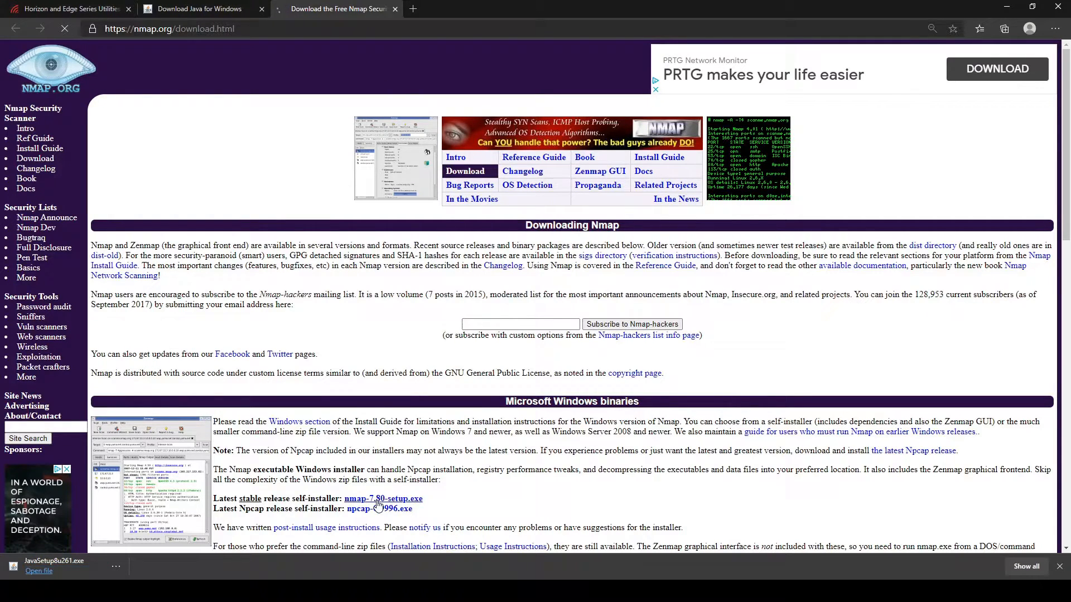
pyautogui.click(383, 499)
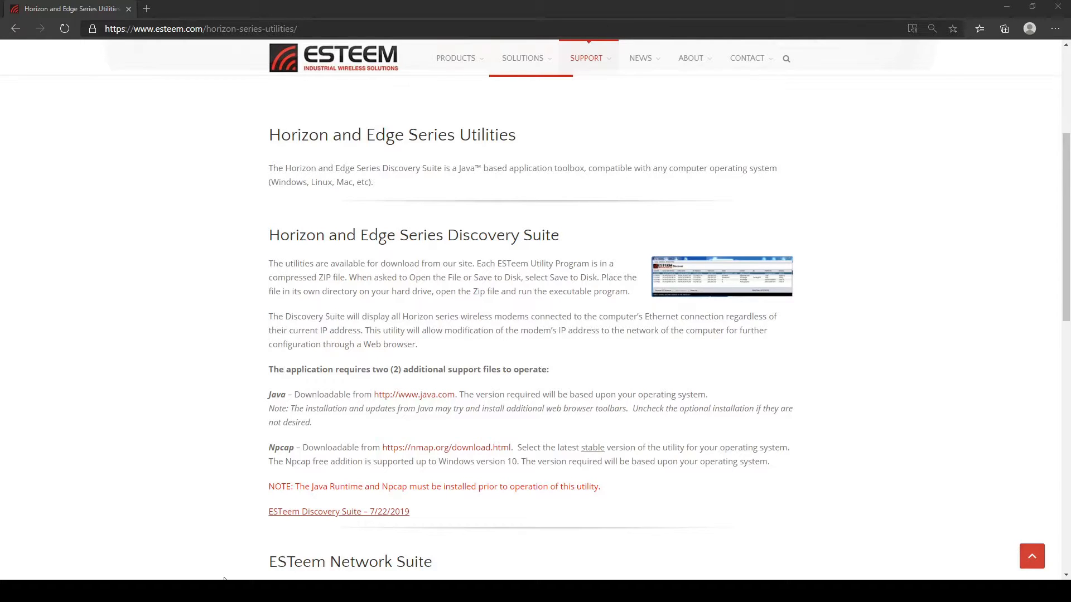
pyautogui.moveTo(309, 512)
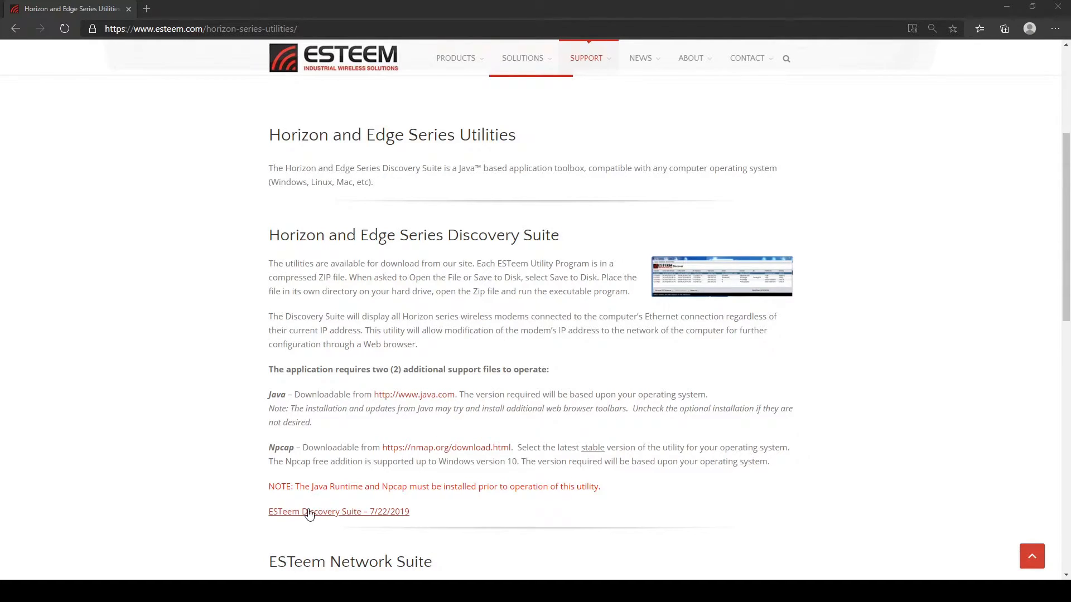
# - Download the 'ESTeem Discovery Suite – 7/22/2019' zip from the Horizon Series Utilities page
pyautogui.click(339, 512)
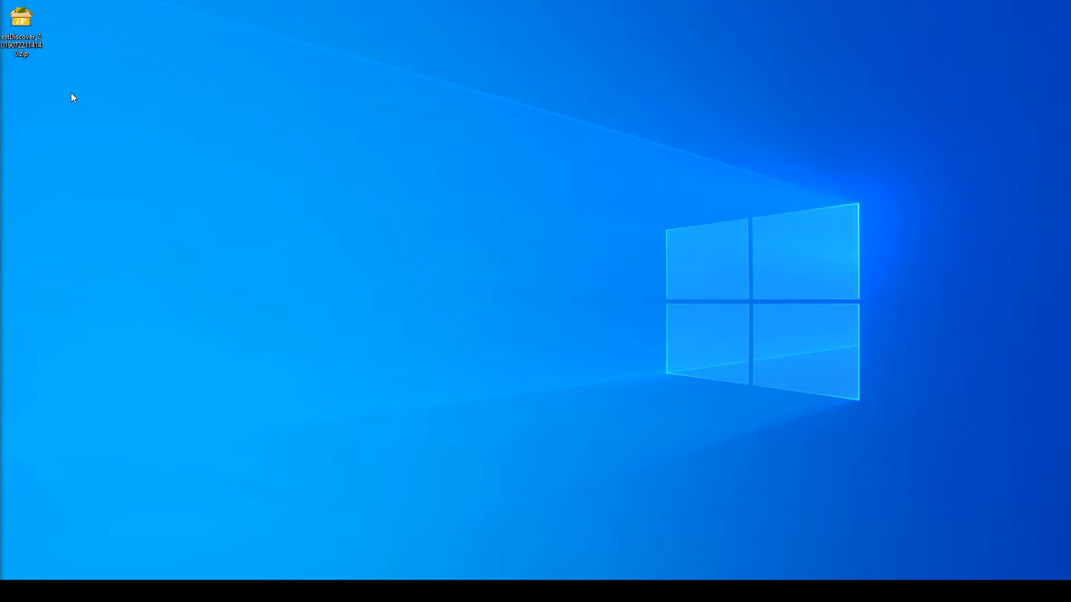
# - Extract the estDiscover zip on the desktop and launch ESTeem Discover
pyautogui.rightClick(20, 17)
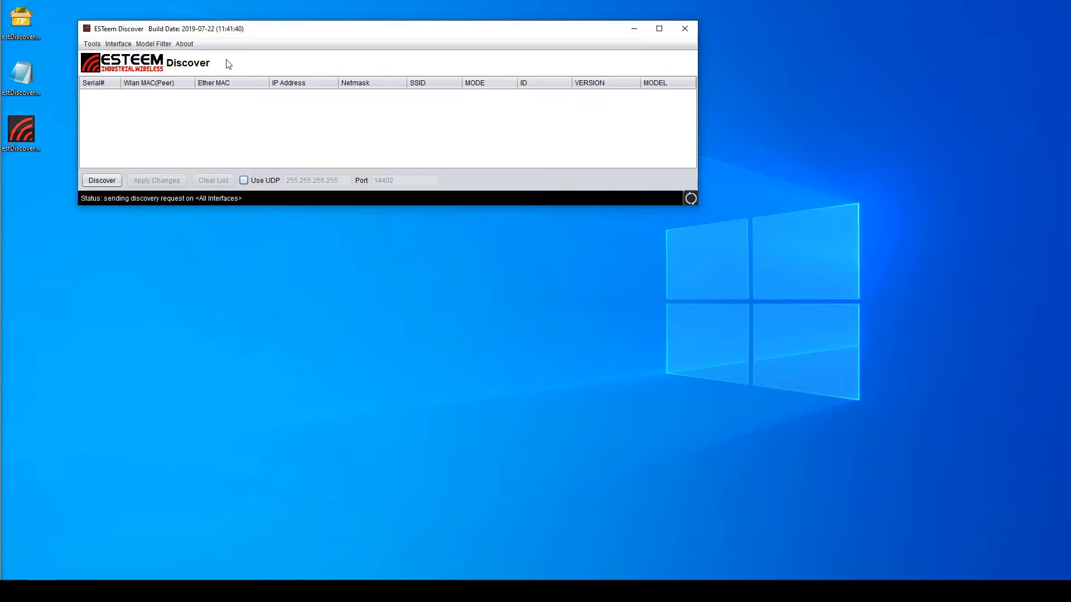
pyautogui.moveTo(107, 172)
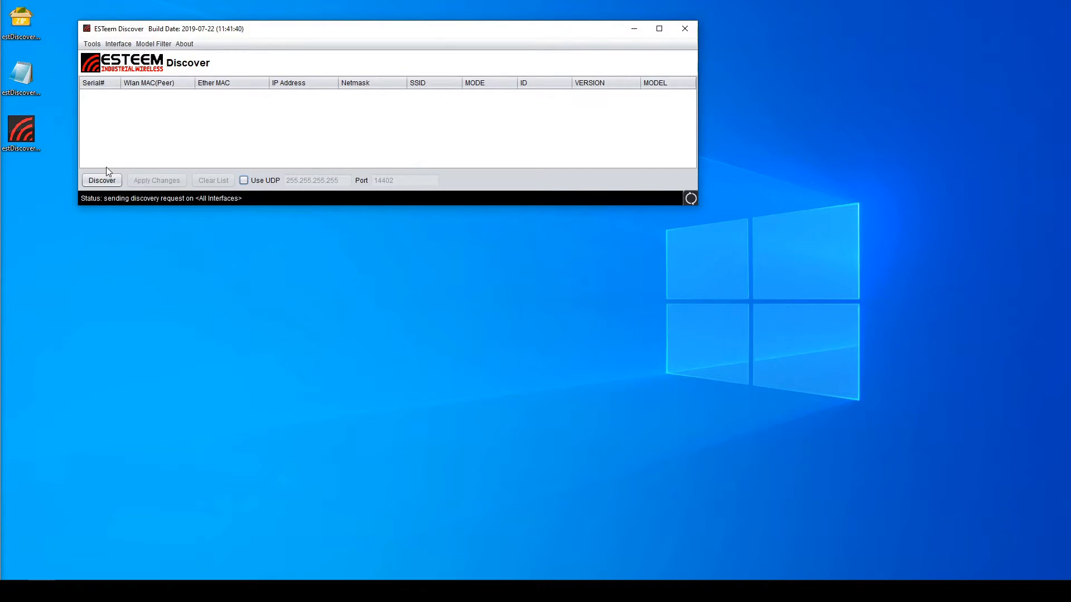
# - Discover the Horizon 900MHz radio at 172.16.8.199 and start editing its IP address
pyautogui.click(101, 179)
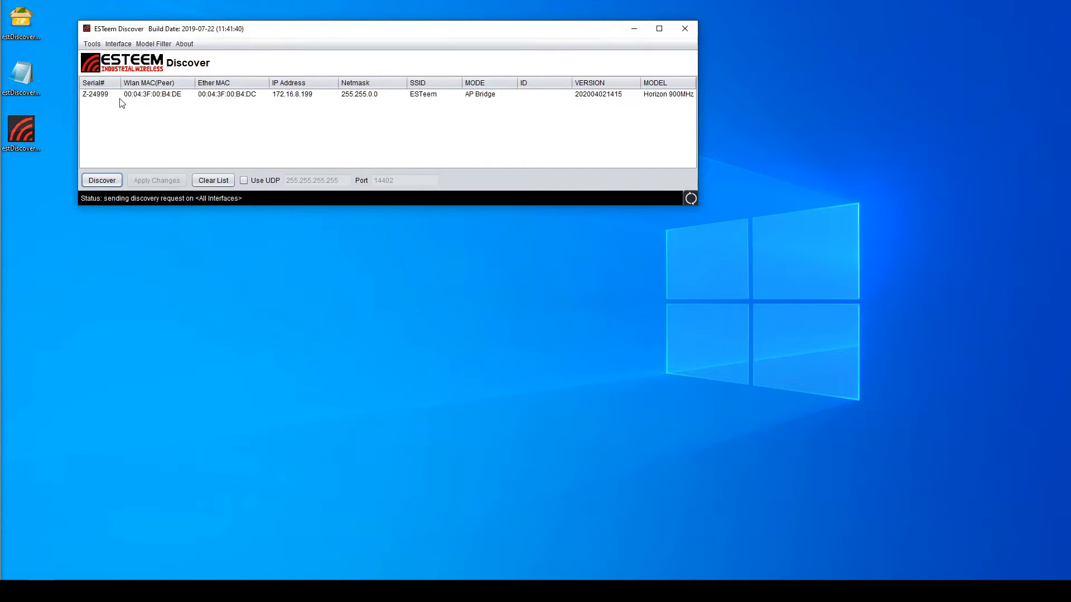
pyautogui.moveTo(205, 111)
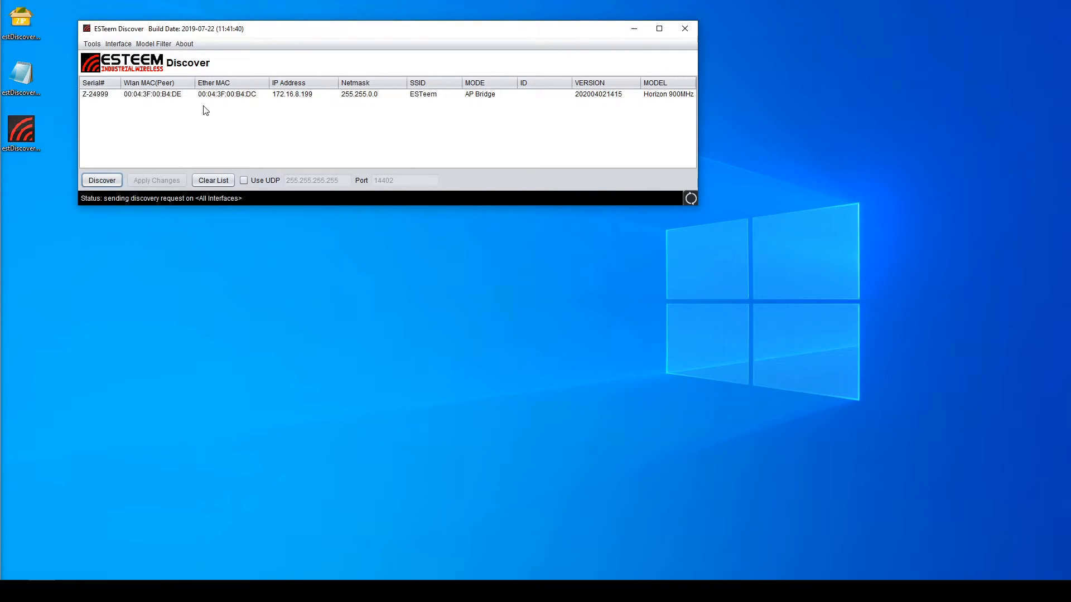
pyautogui.moveTo(364, 114)
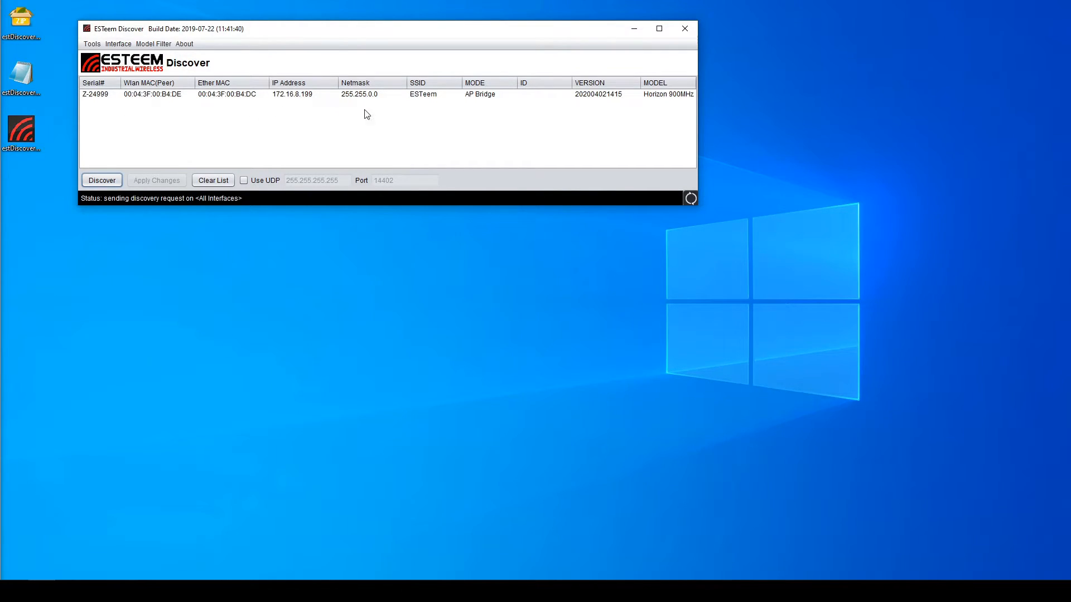
pyautogui.moveTo(455, 70)
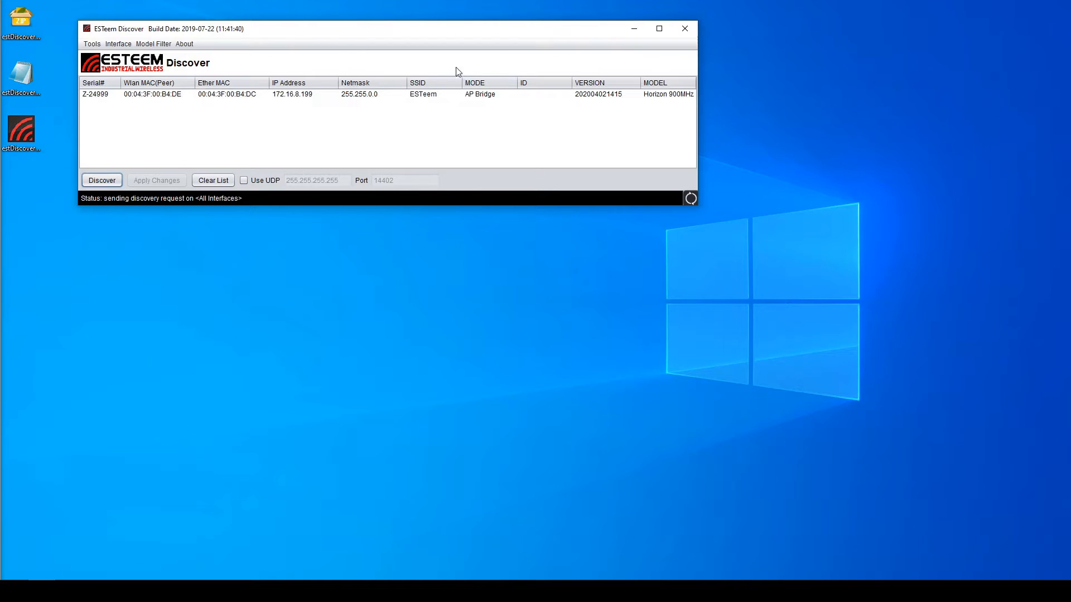
pyautogui.moveTo(556, 87)
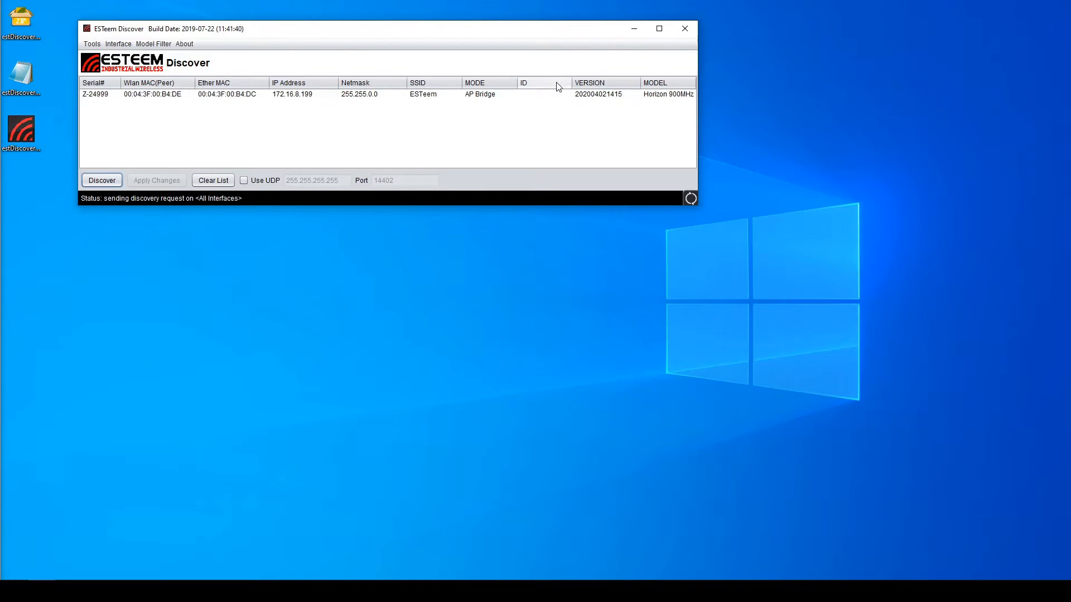
pyautogui.moveTo(651, 107)
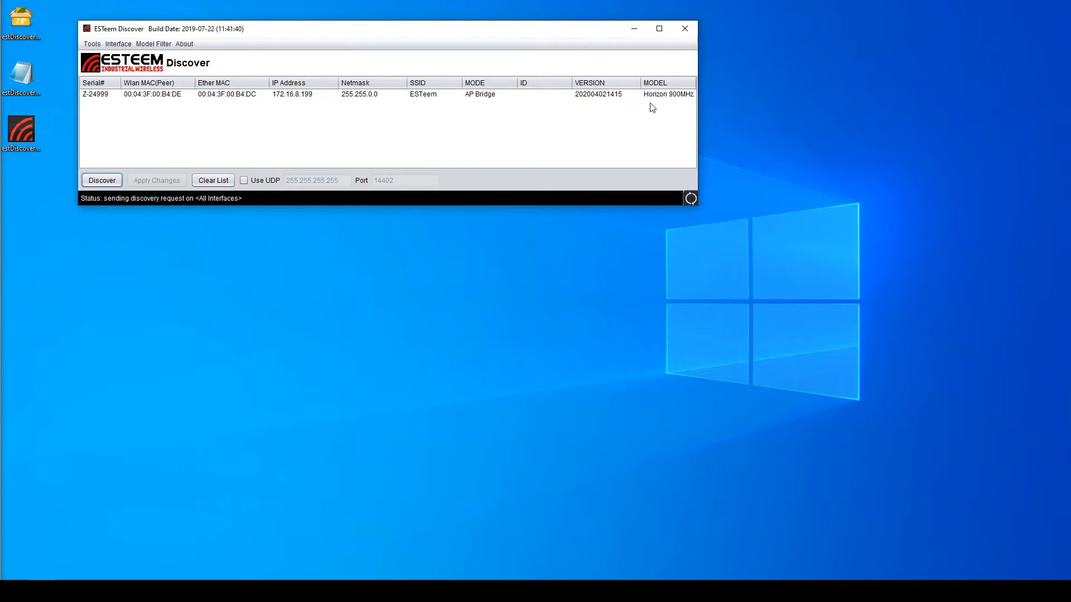
pyautogui.click(101, 180)
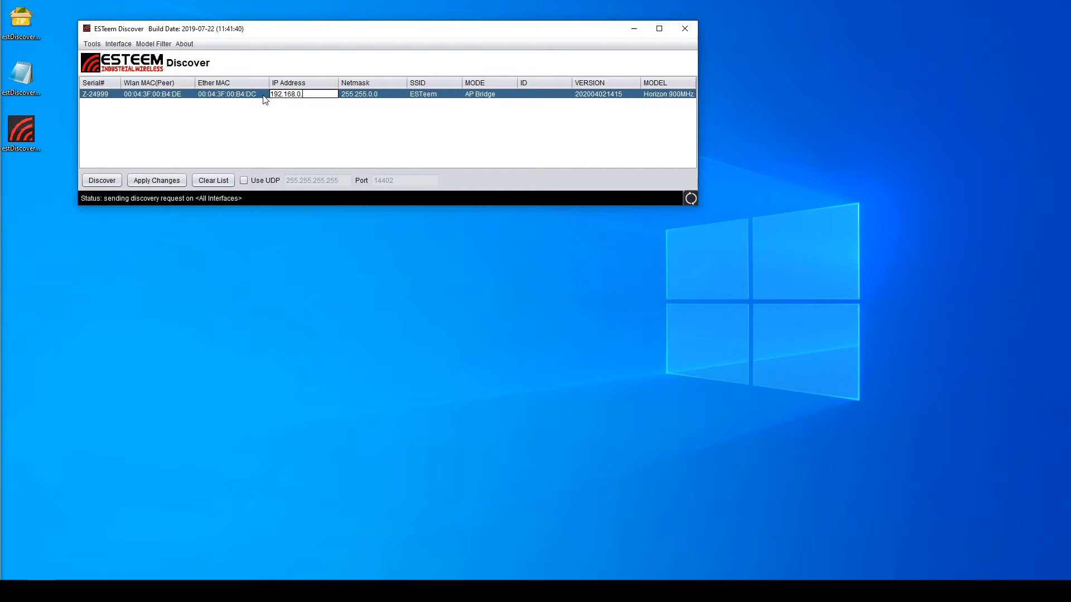
# - Set IP 192.168.0.100 and netmask 255.255.255.0, then apply the changes
pyautogui.write('100')
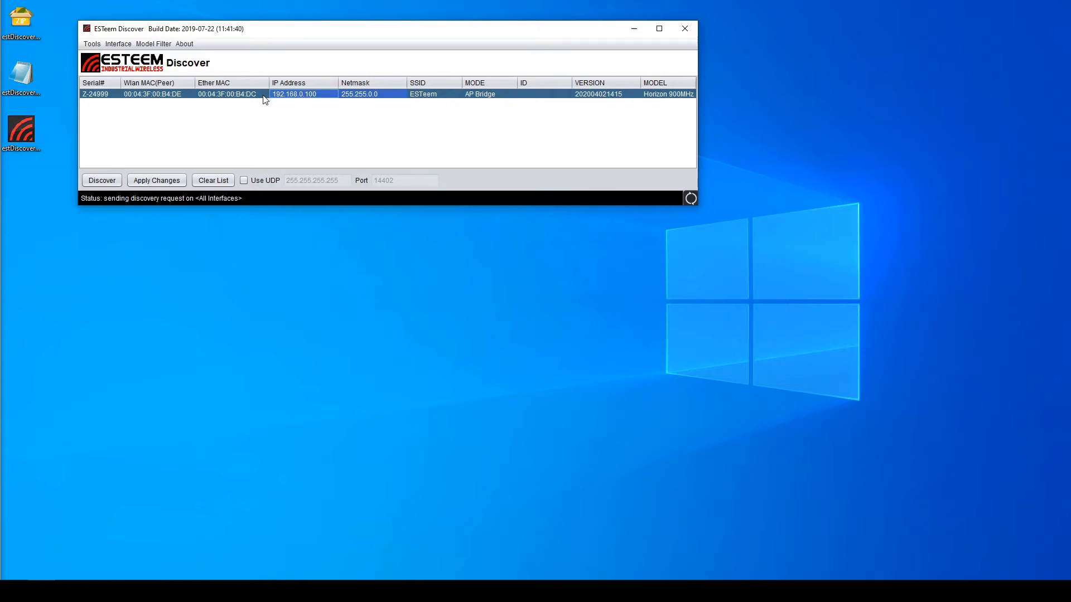
pyautogui.doubleClick(371, 94)
pyautogui.write('255.')
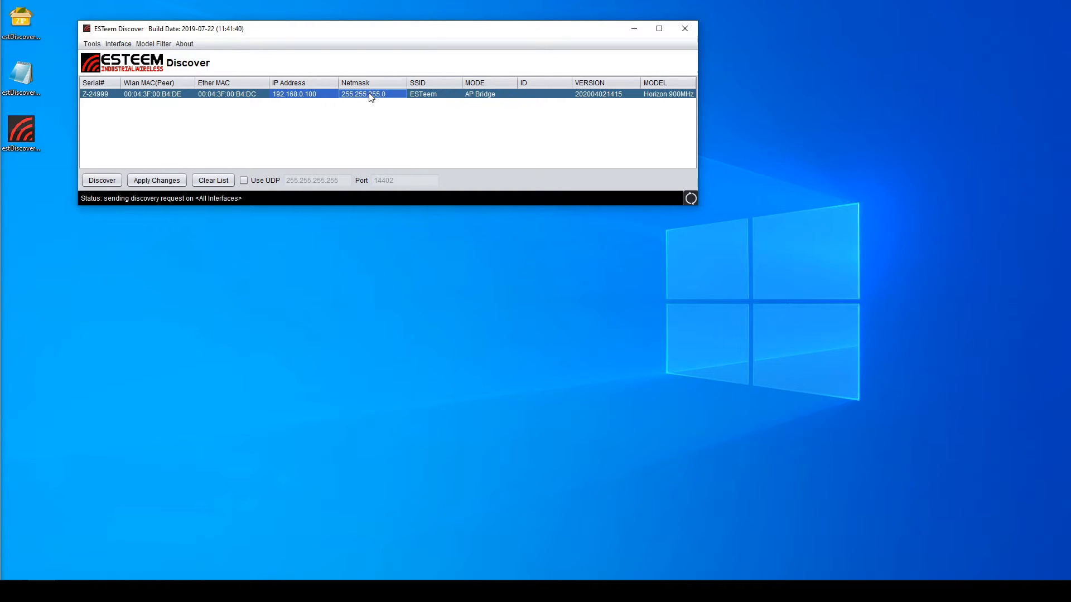
pyautogui.moveTo(249, 146)
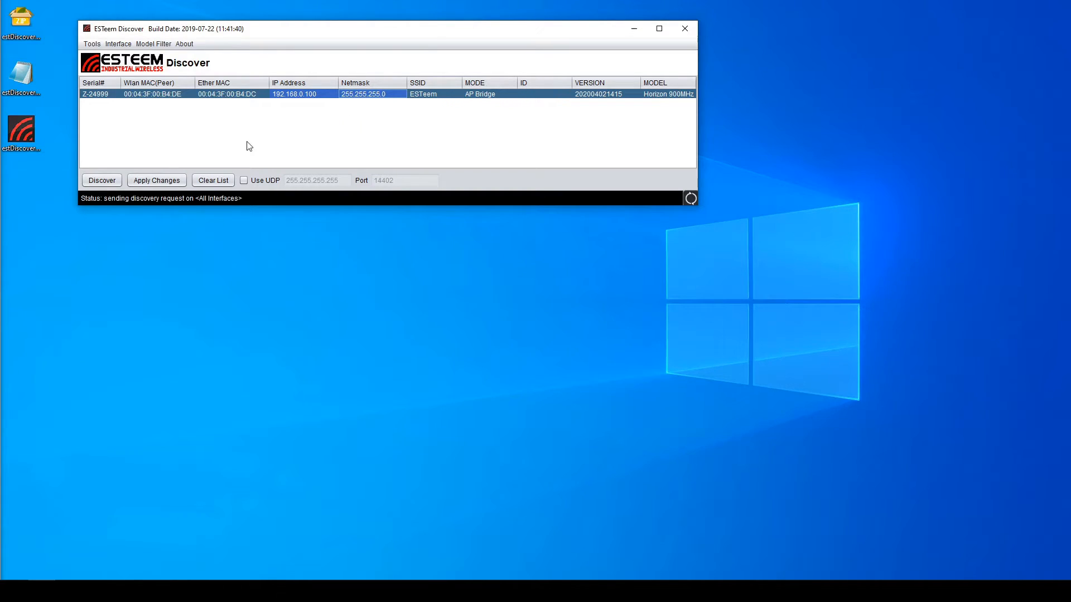
pyautogui.click(156, 180)
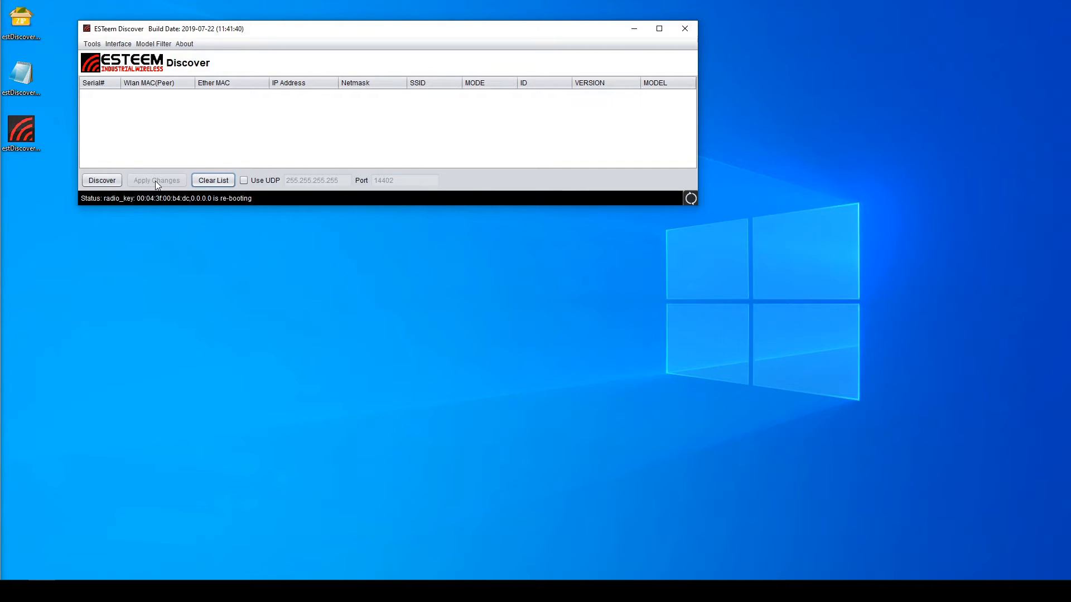
# - Clear the list, rediscover the radio at 192.168.0.100, and choose Configure Radio
pyautogui.click(101, 180)
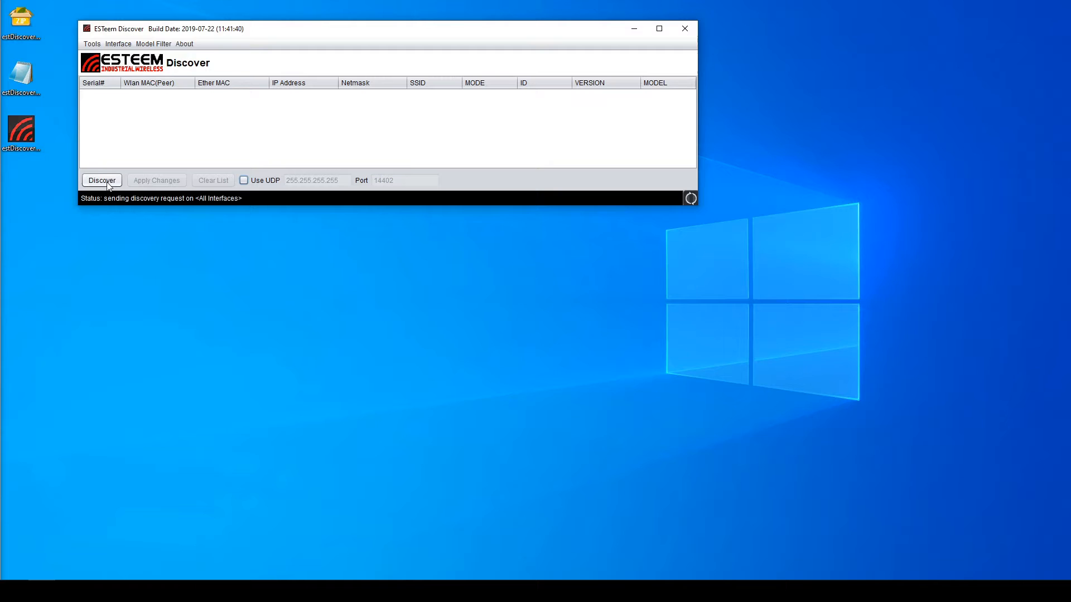
pyautogui.click(101, 180)
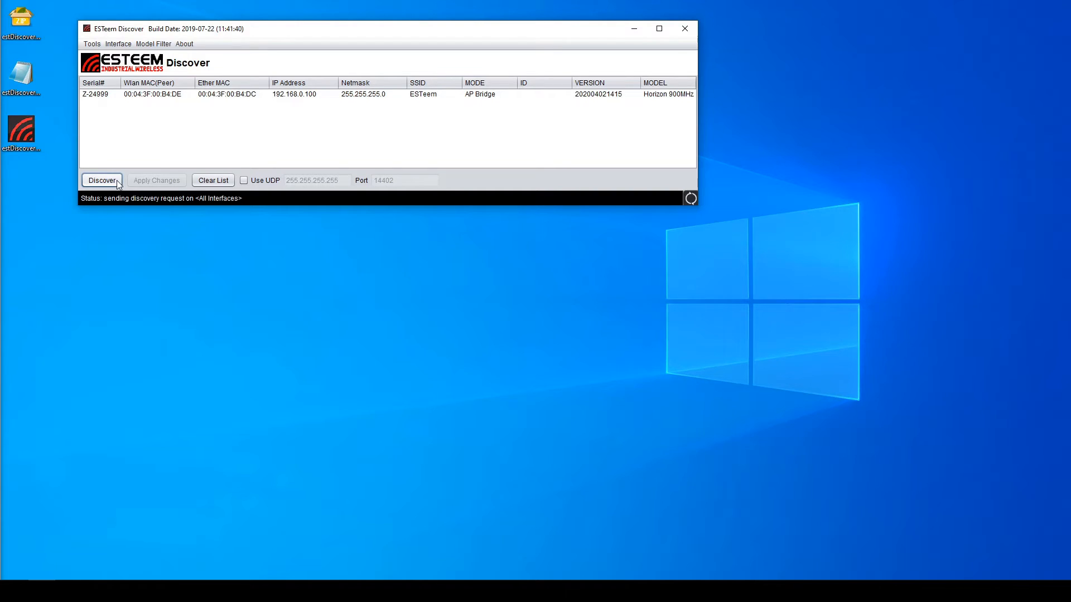
pyautogui.rightClick(158, 93)
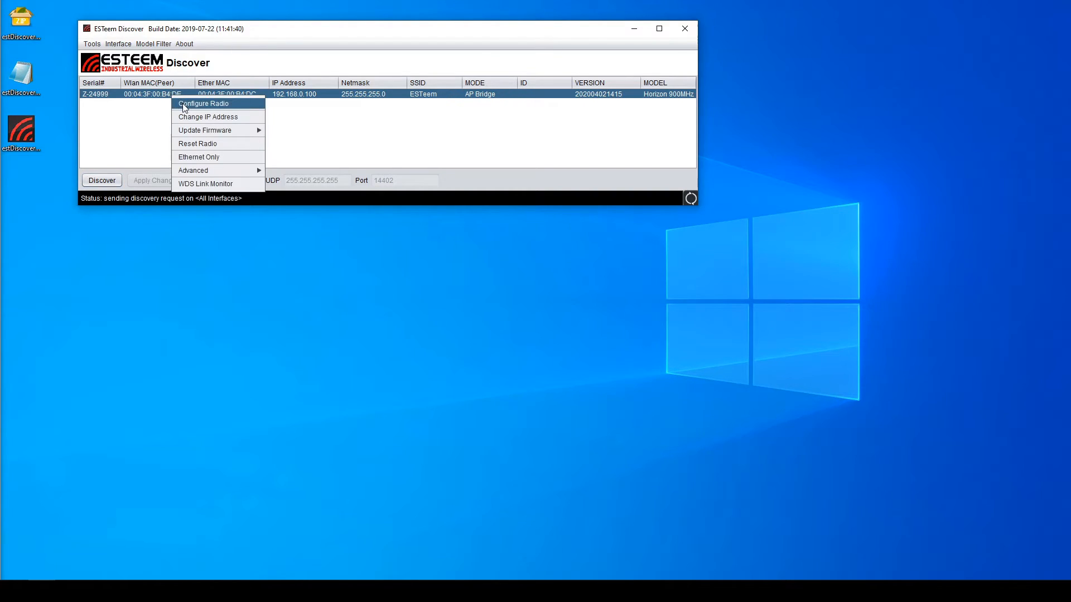
pyautogui.click(203, 104)
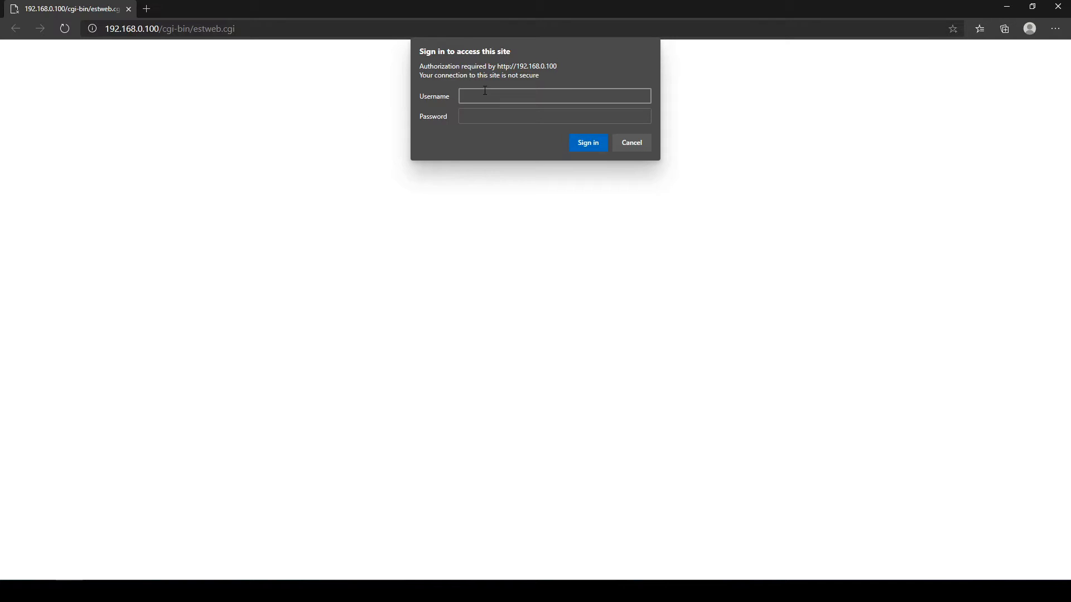
# - Enter the admin credentials at the radio's sign-in prompt and submit
pyautogui.write('admin')
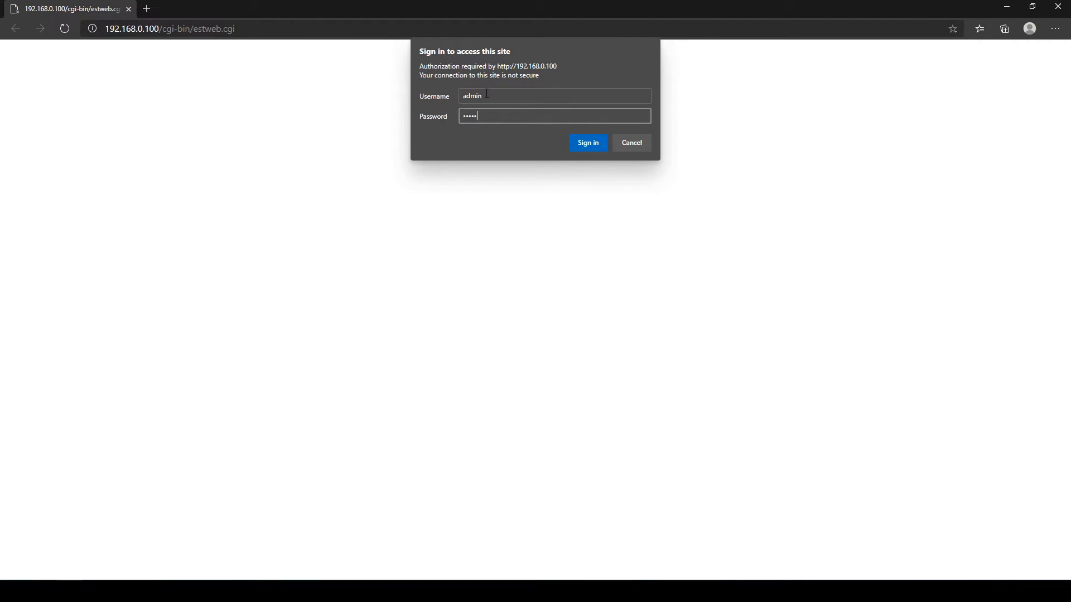
pyautogui.click(586, 142)
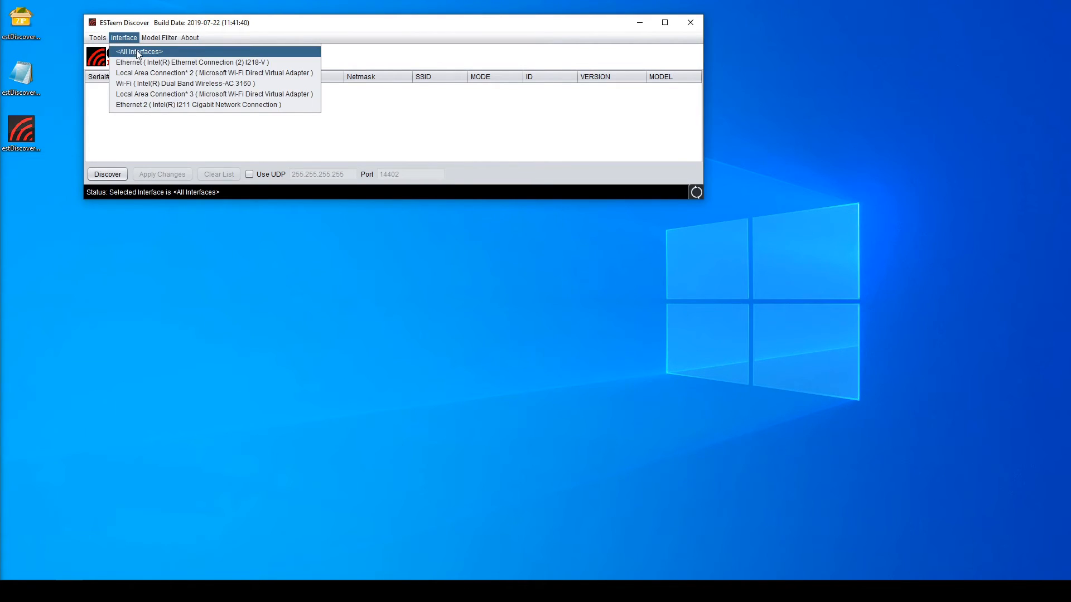
pyautogui.moveTo(143, 55)
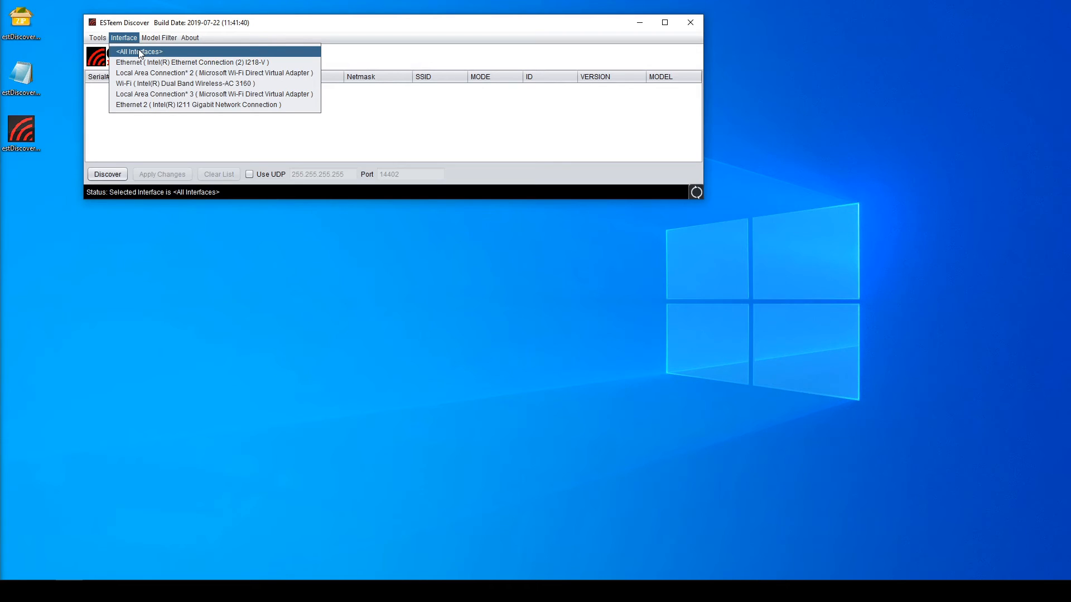
# - Choose <All Interfaces> from the Interface menu
pyautogui.click(137, 51)
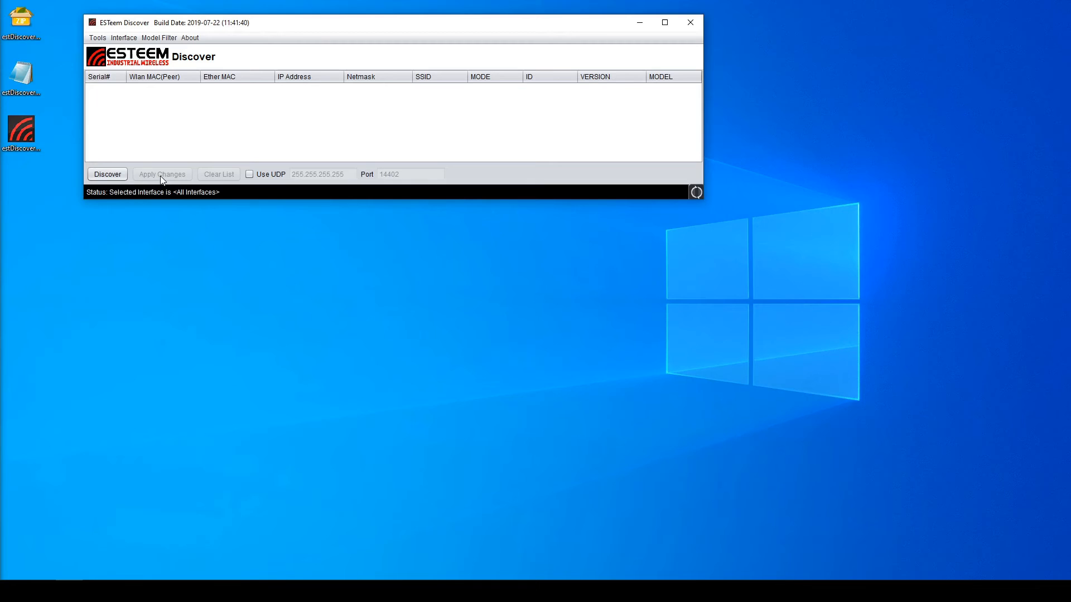